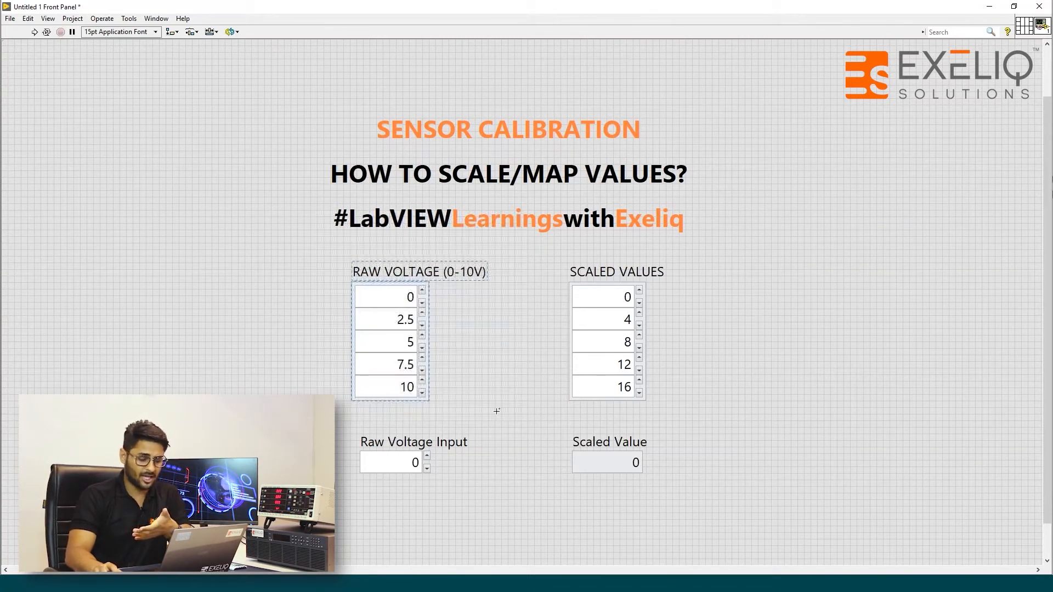
Place Threshold 1D Array and Interpolate 1D Array, wiring the RAW VOLTAGE (0-10V) array into Threshold
left_click(389, 298)
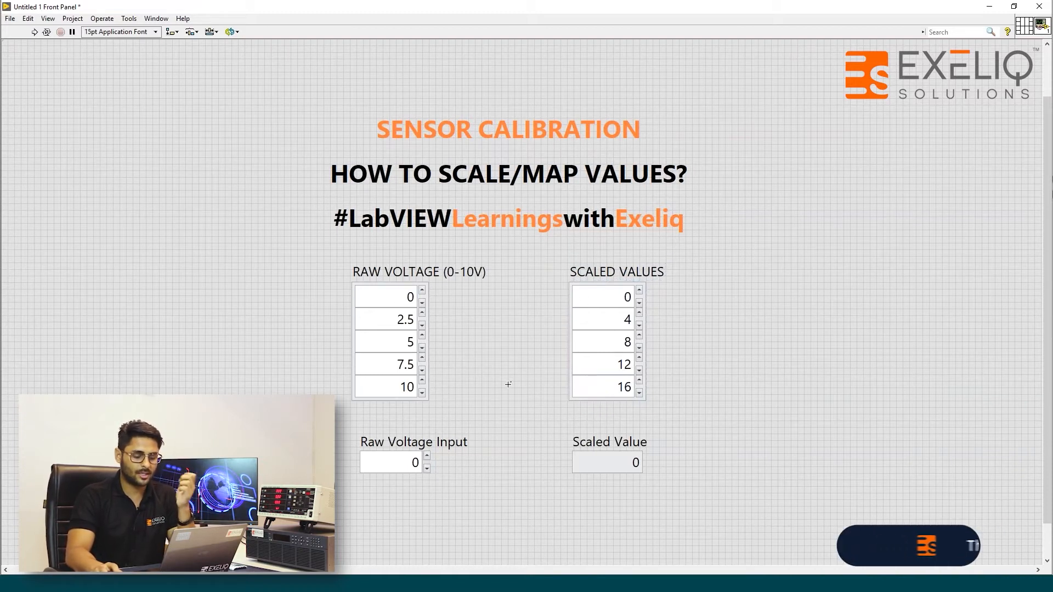
key("ctrl+e")
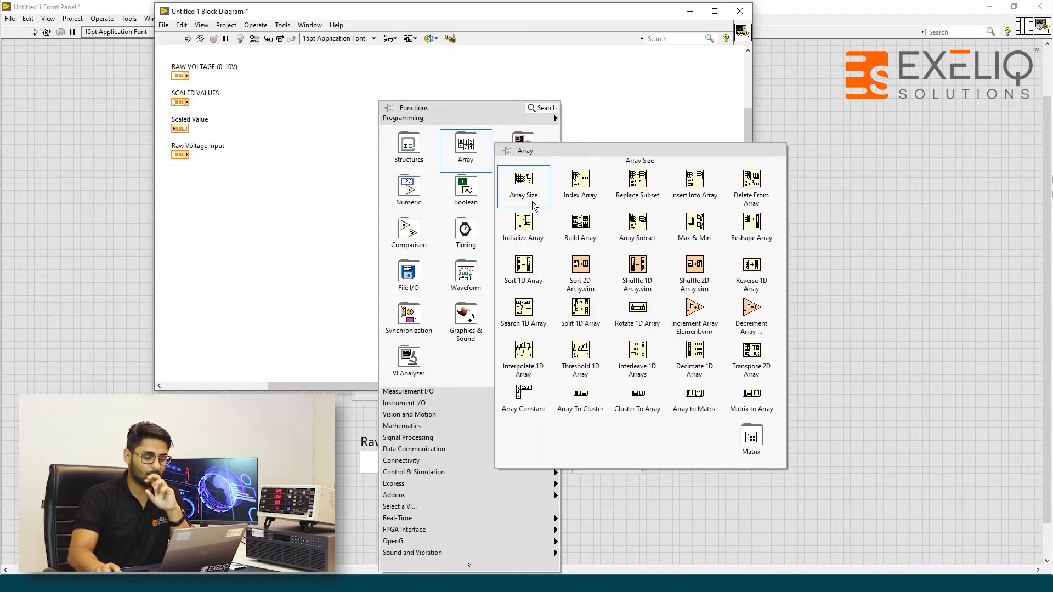
left_click(523, 186)
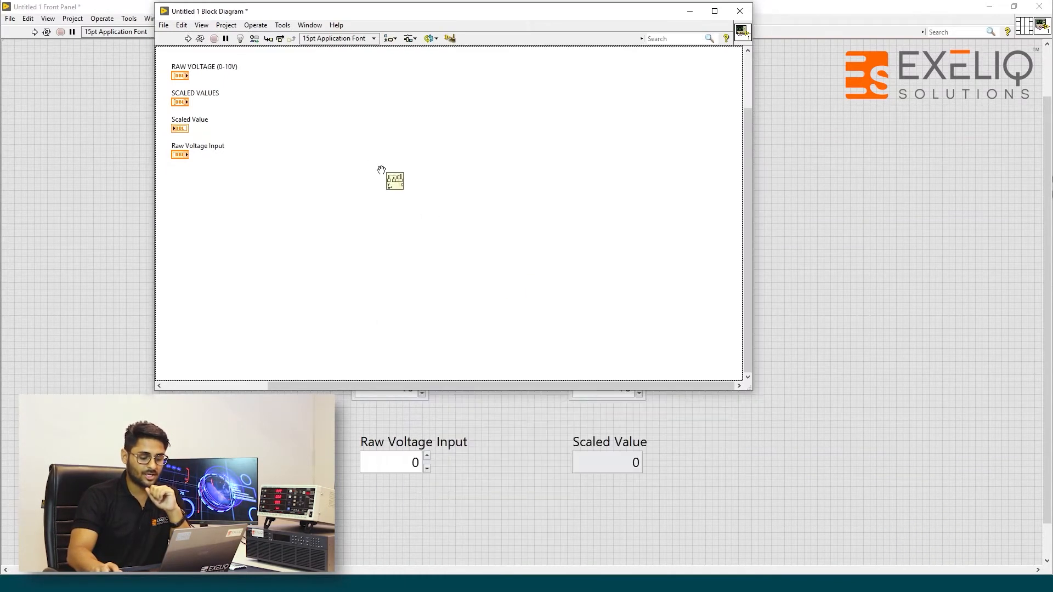
right_click(393, 178)
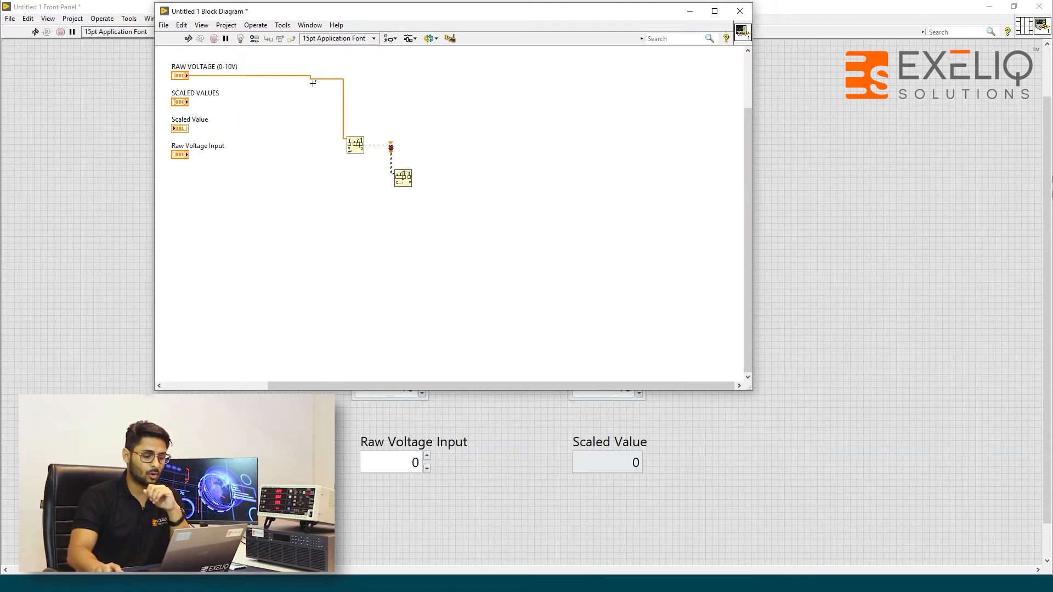
Reposition RAW VOLTAGE (0-10V) by Threshold and delete the broken wire branch to finish the mapping wiring
left_click_drag(178, 76, 294, 118)
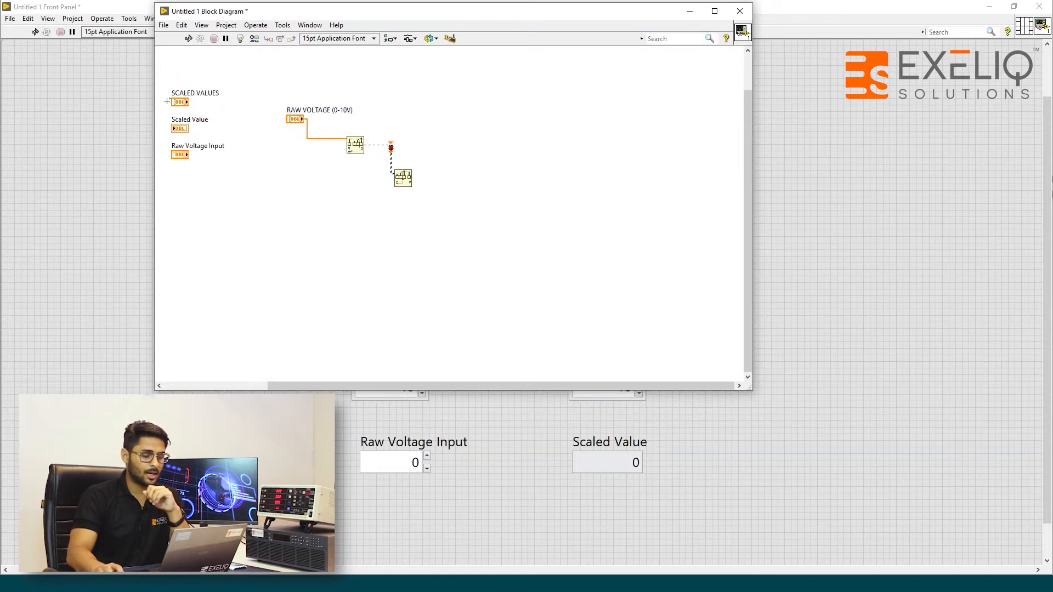
right_click(390, 148)
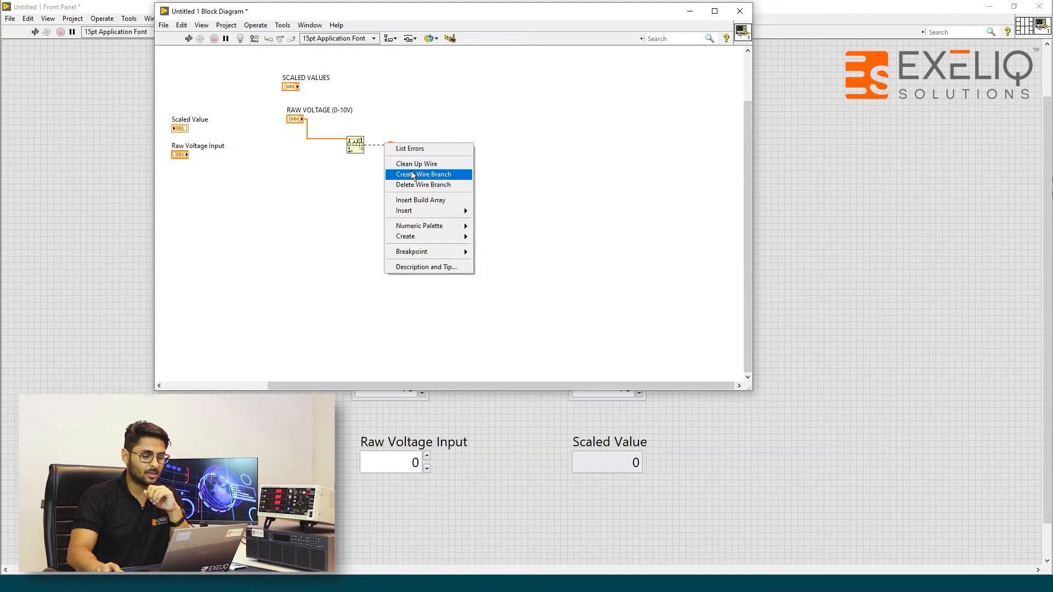
mouse_move(429, 194)
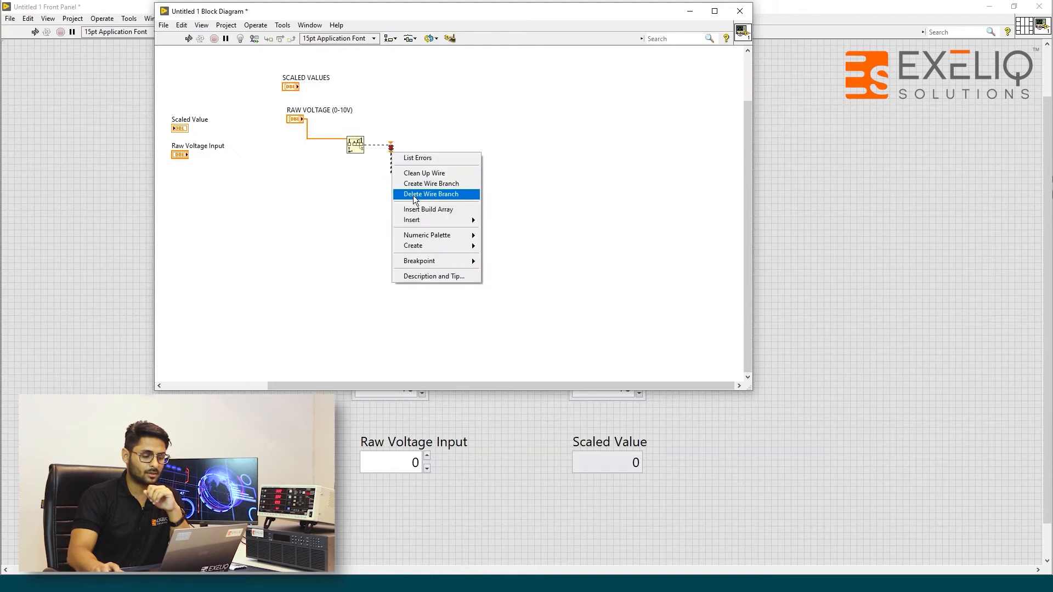
left_click(430, 184)
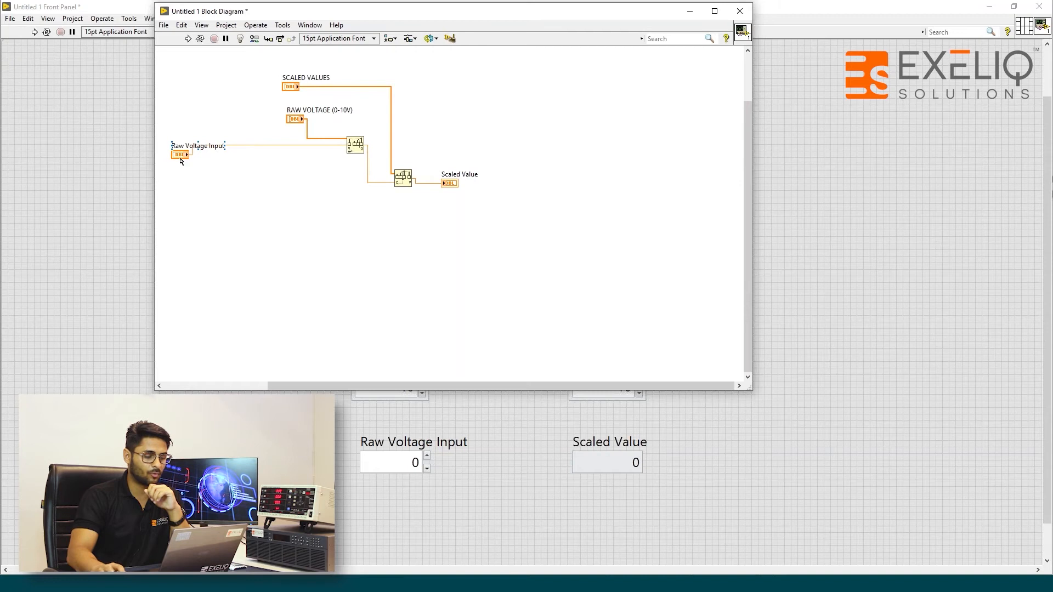
Nudge the Raw Voltage Input terminal closer, then set Raw Voltage Input to 50 on the front panel
left_click_drag(181, 153, 259, 144)
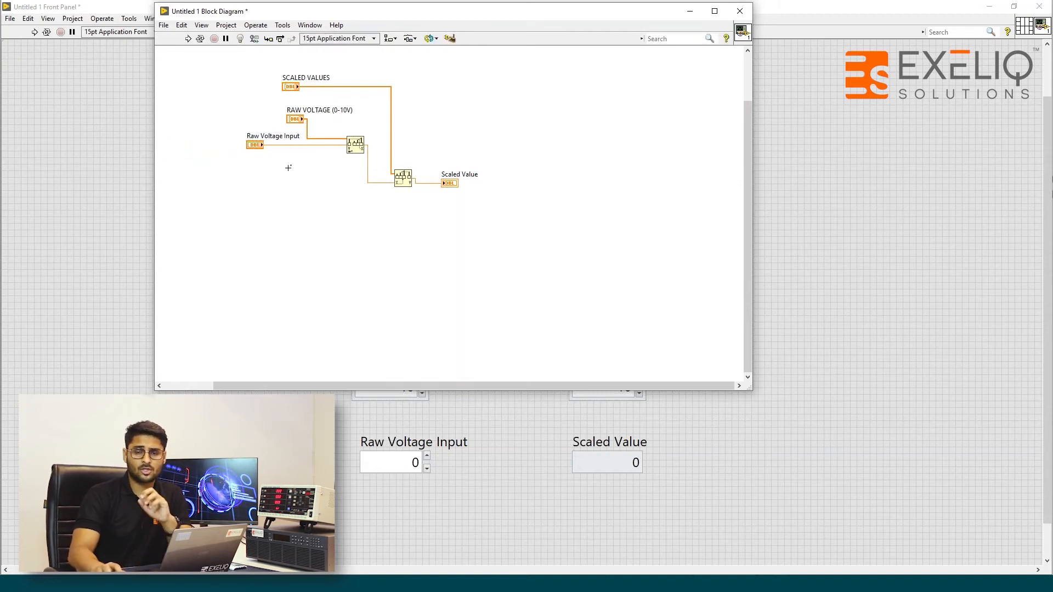
mouse_move(332, 199)
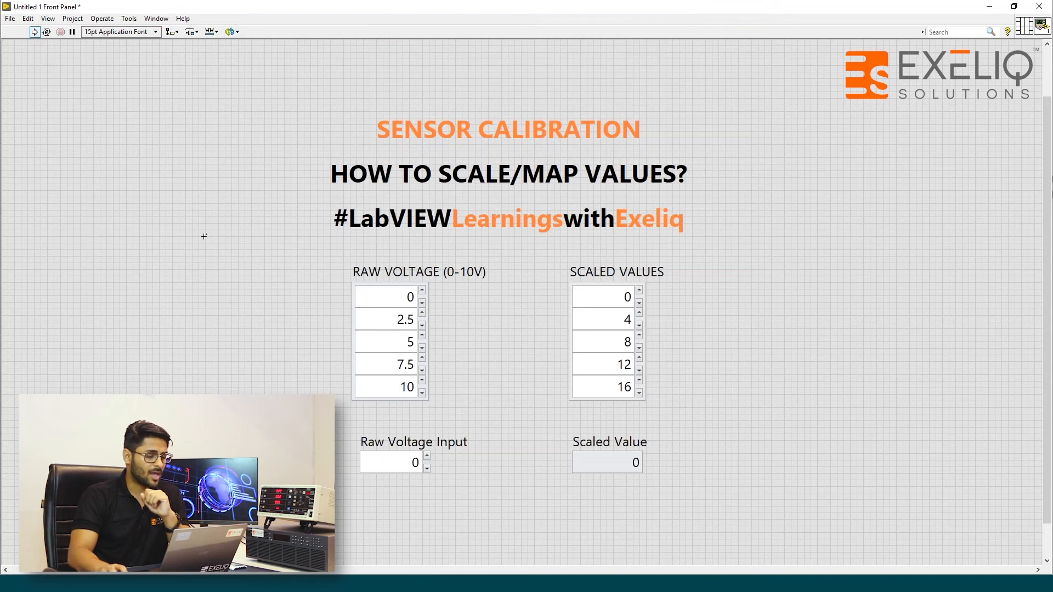
left_click(390, 462)
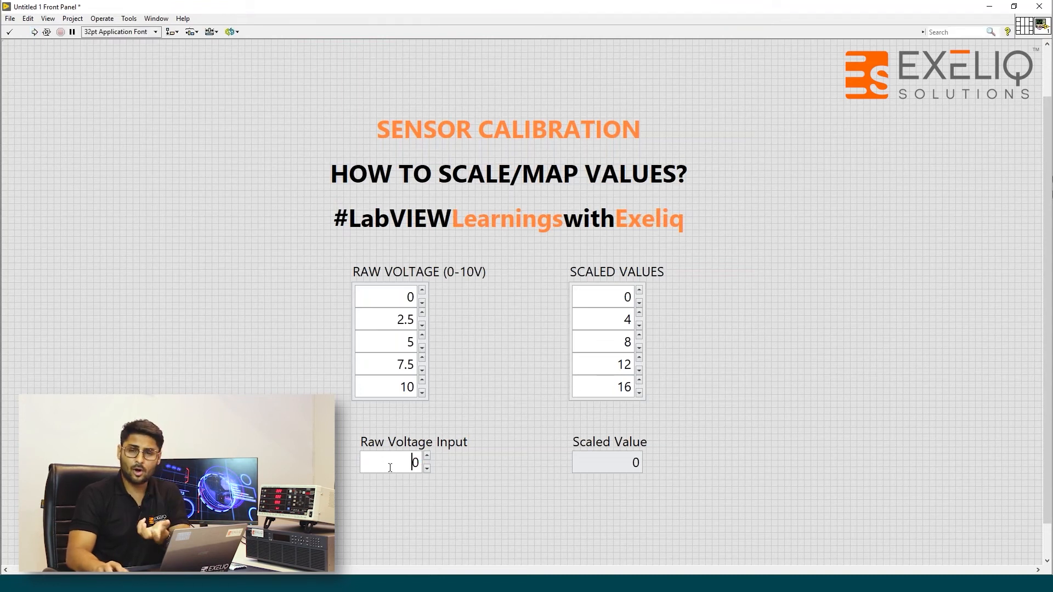
type("50")
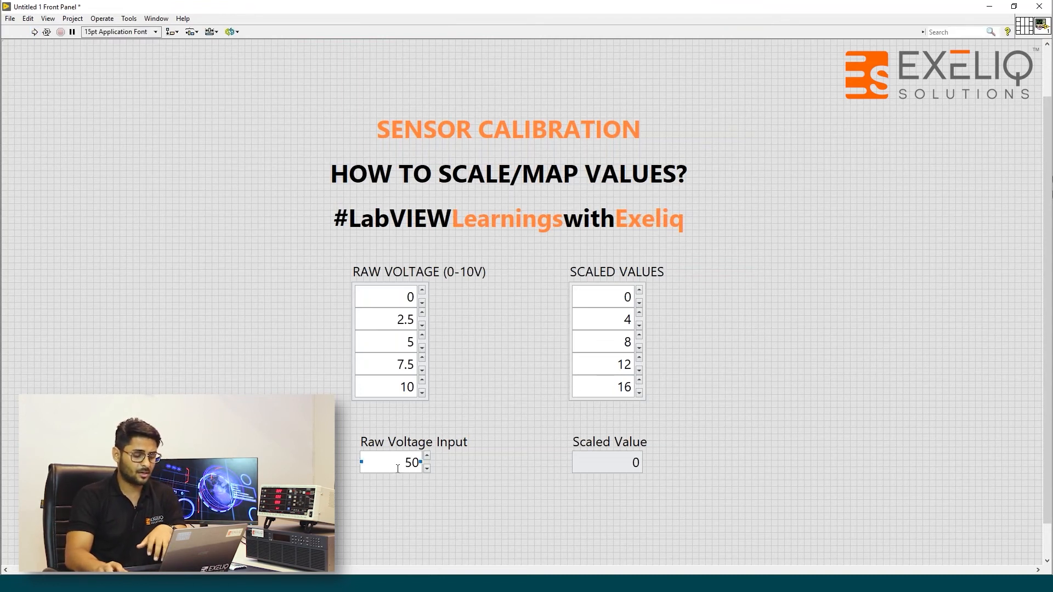